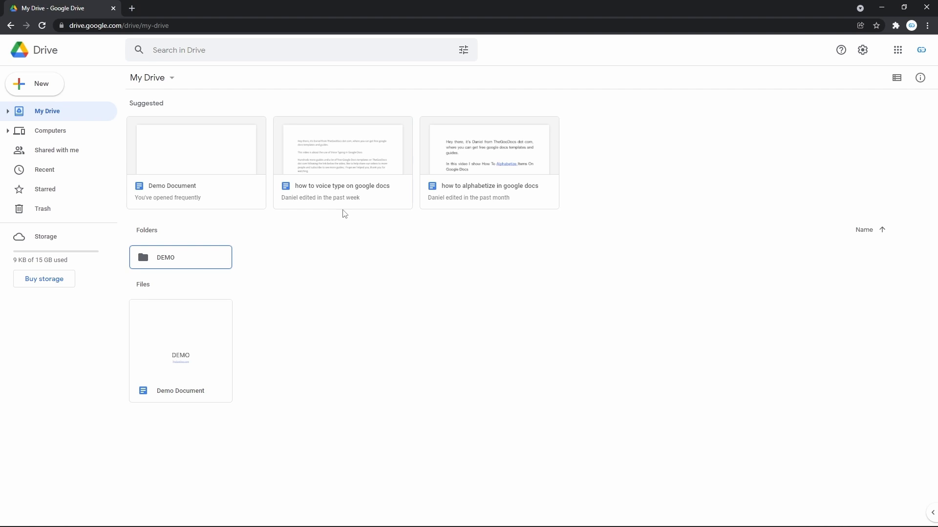
{"action": "mouse_move", "coordinate": [456, 294]}
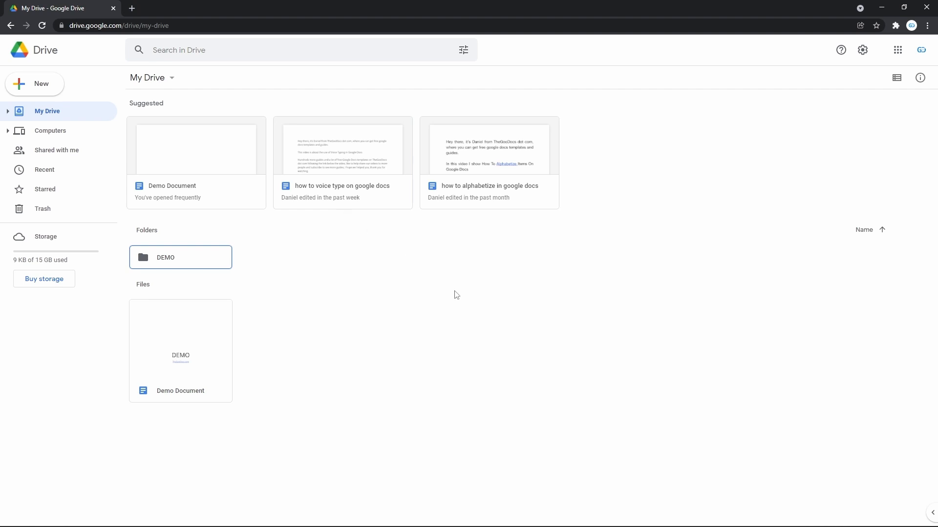
{"action": "mouse_move", "coordinate": [221, 344]}
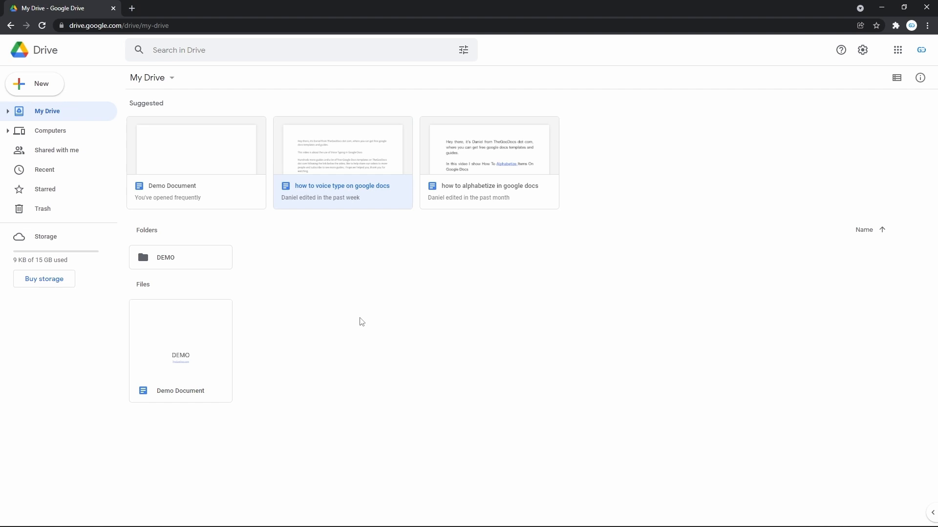
{"action": "mouse_move", "coordinate": [198, 347]}
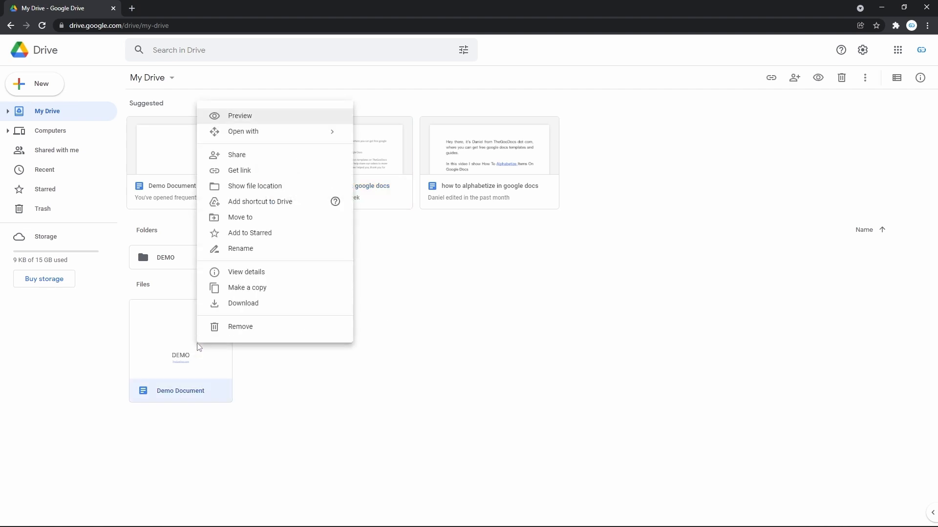
{"action": "mouse_move", "coordinate": [235, 294]}
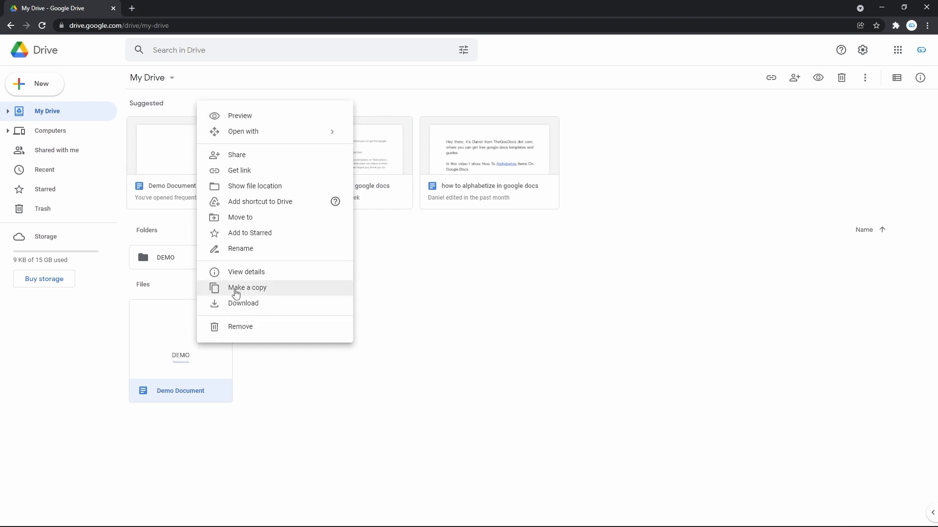
- Make a copy of Demo Document via its right-click menu in My Drive
{"action": "left_click", "coordinate": [247, 287]}
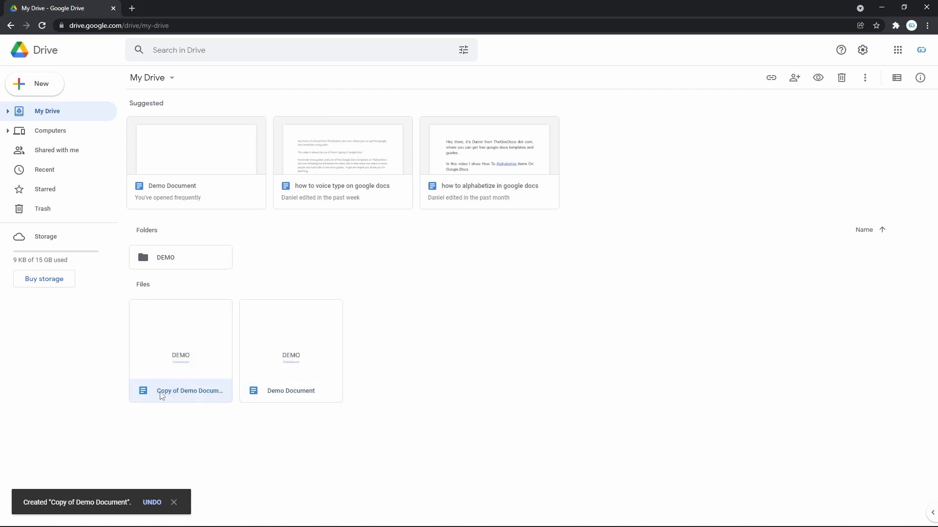
{"action": "mouse_move", "coordinate": [191, 391]}
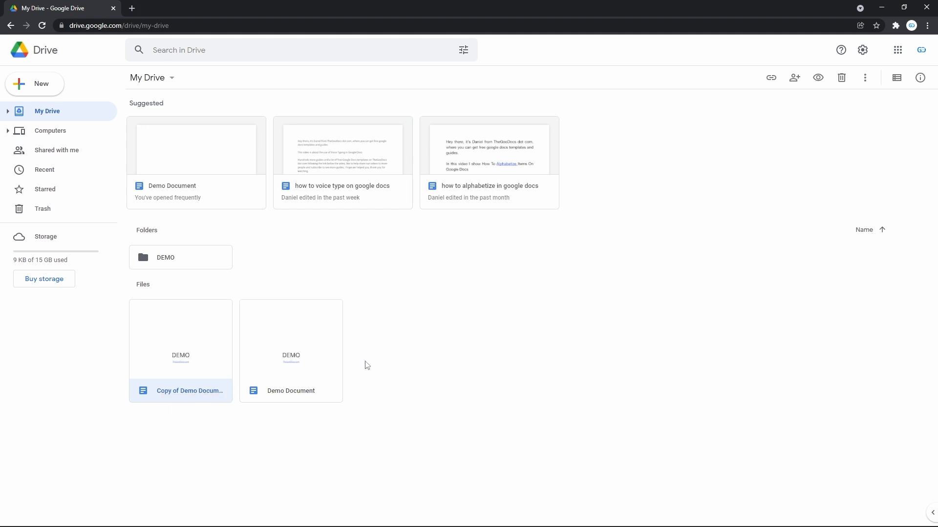
{"action": "mouse_move", "coordinate": [304, 395]}
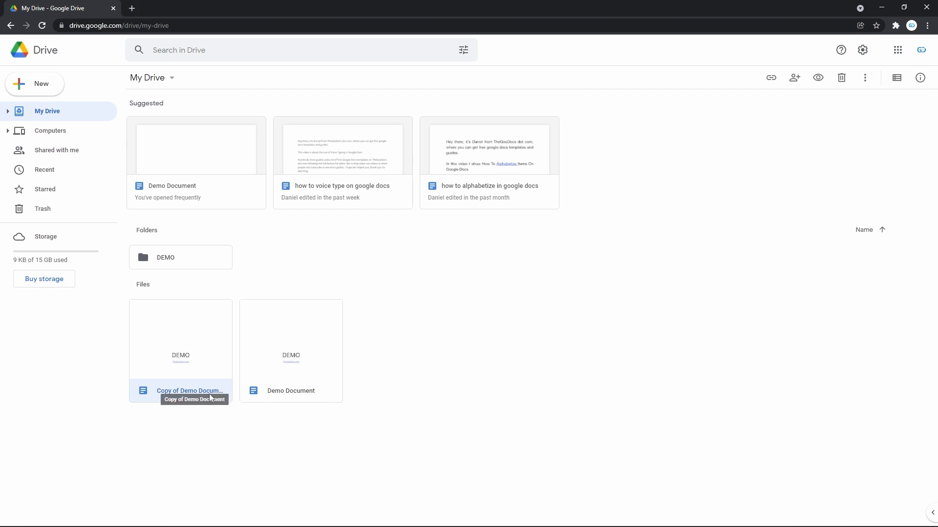
{"action": "mouse_move", "coordinate": [220, 375]}
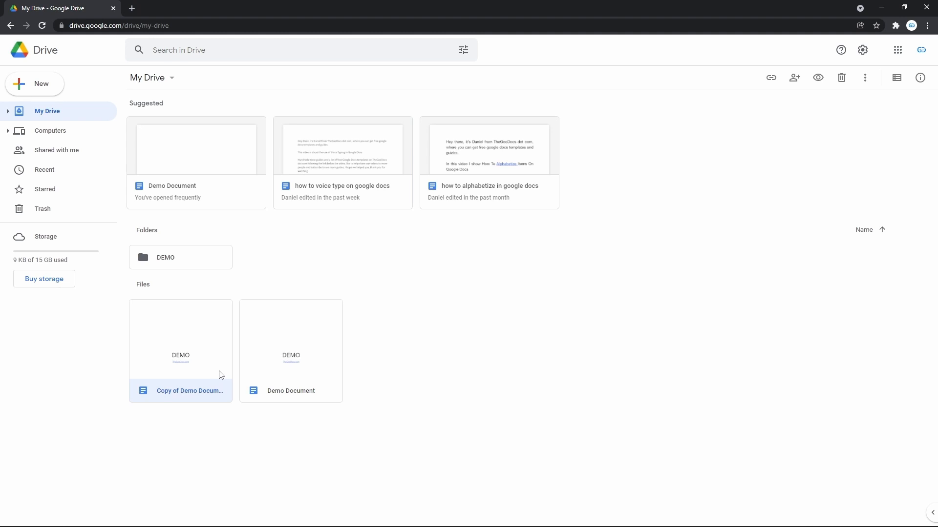
{"action": "mouse_move", "coordinate": [200, 393]}
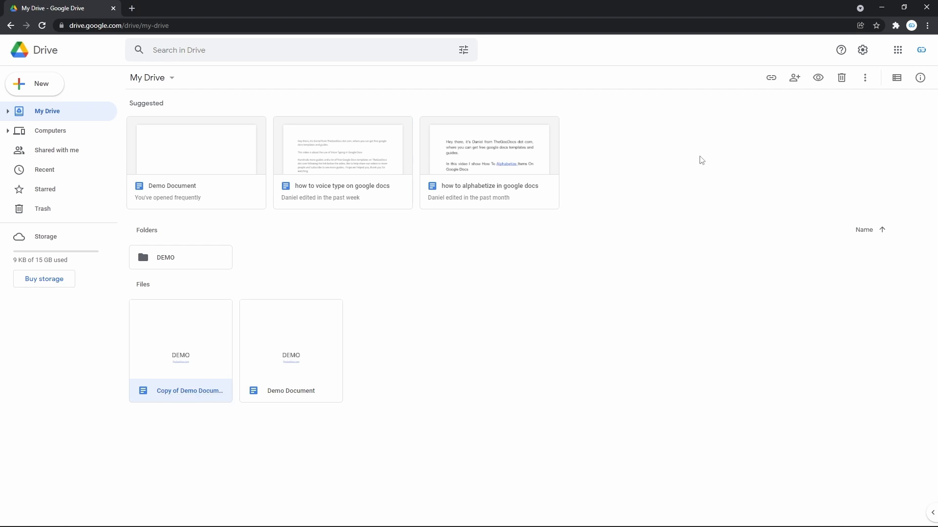
{"action": "mouse_move", "coordinate": [933, 78]}
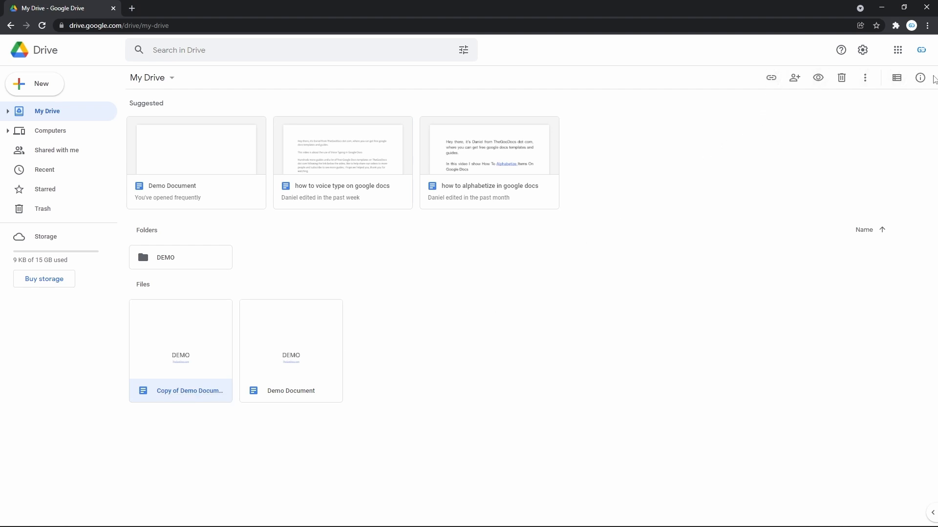
{"action": "mouse_move", "coordinate": [864, 78]}
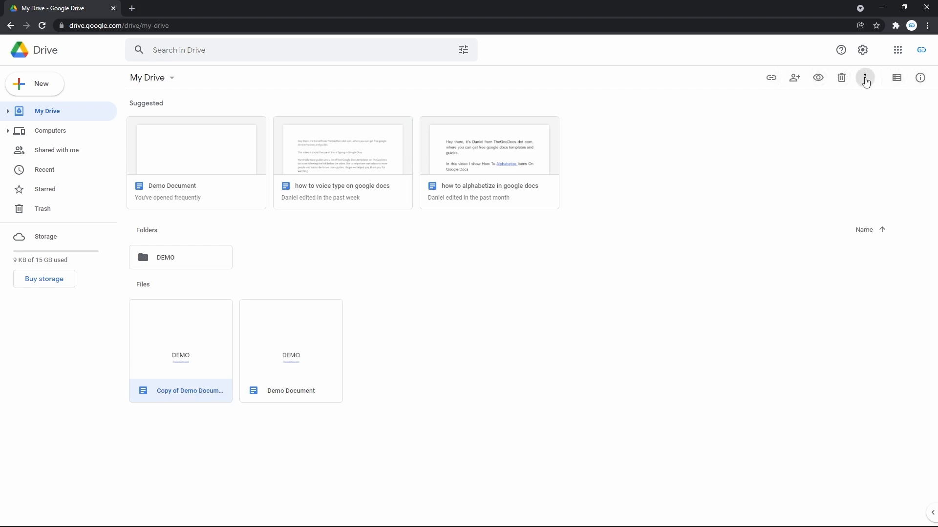
{"action": "mouse_move", "coordinate": [865, 78]}
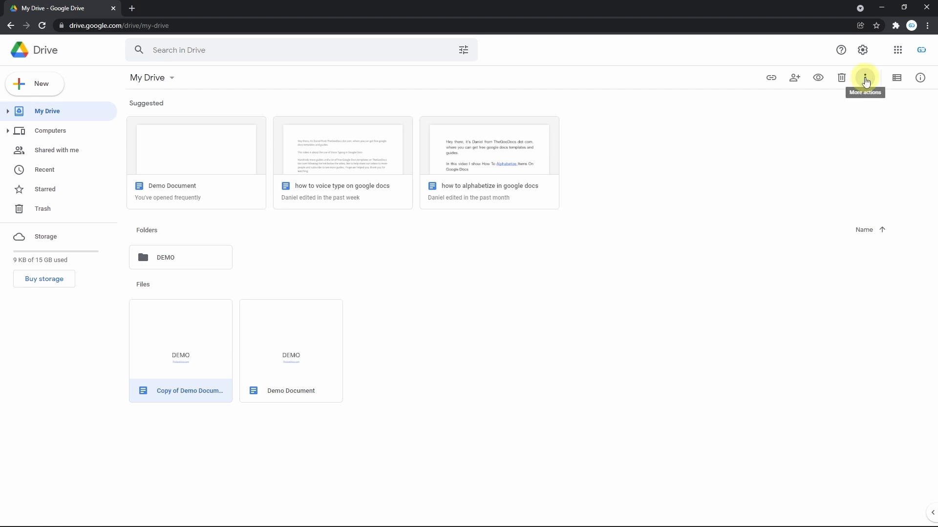
- Duplicate Copy of Demo Document using the toolbar's More actions menu
{"action": "left_click", "coordinate": [864, 78]}
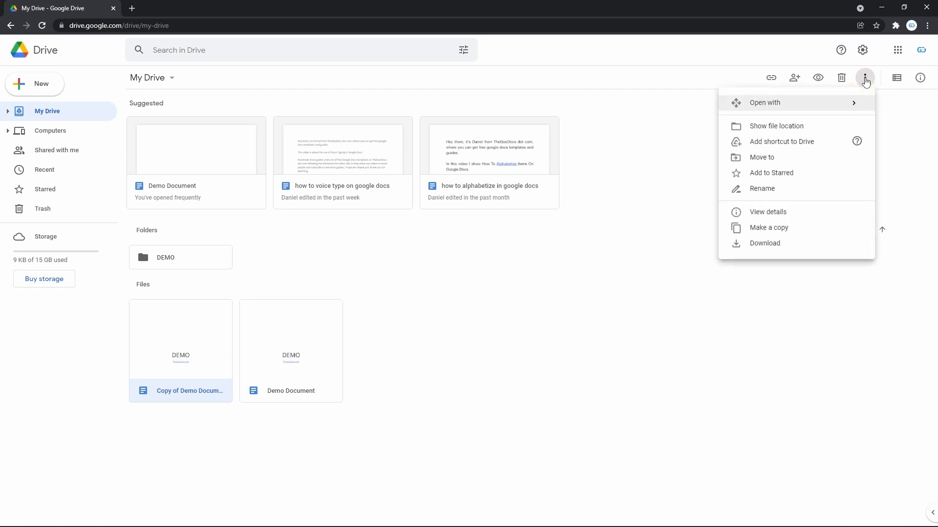
{"action": "mouse_move", "coordinate": [772, 227]}
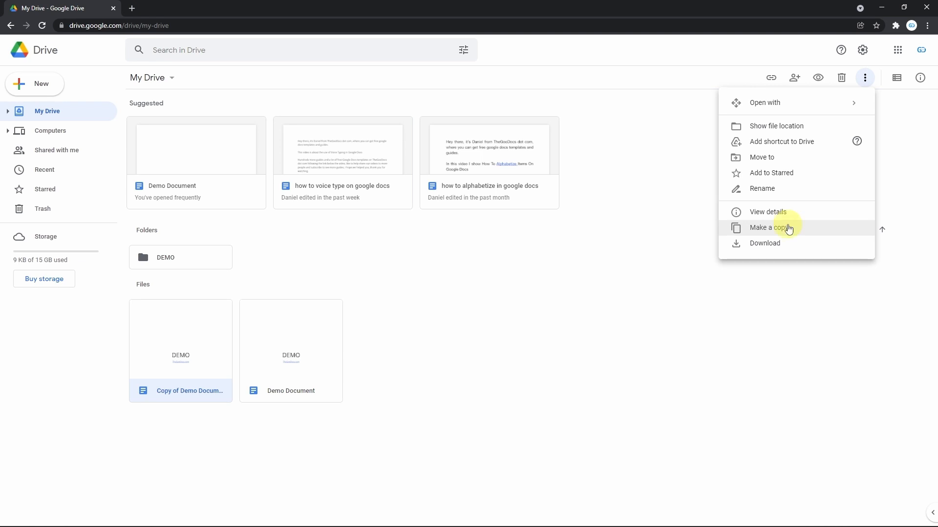
{"action": "left_click", "coordinate": [768, 228]}
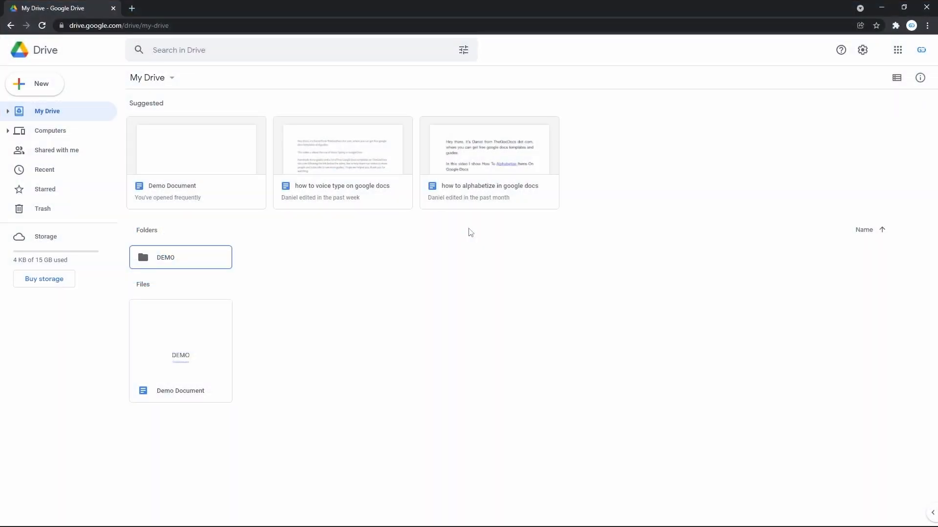
- Open Demo Document from My Drive in Google Docs
{"action": "left_click", "coordinate": [179, 349]}
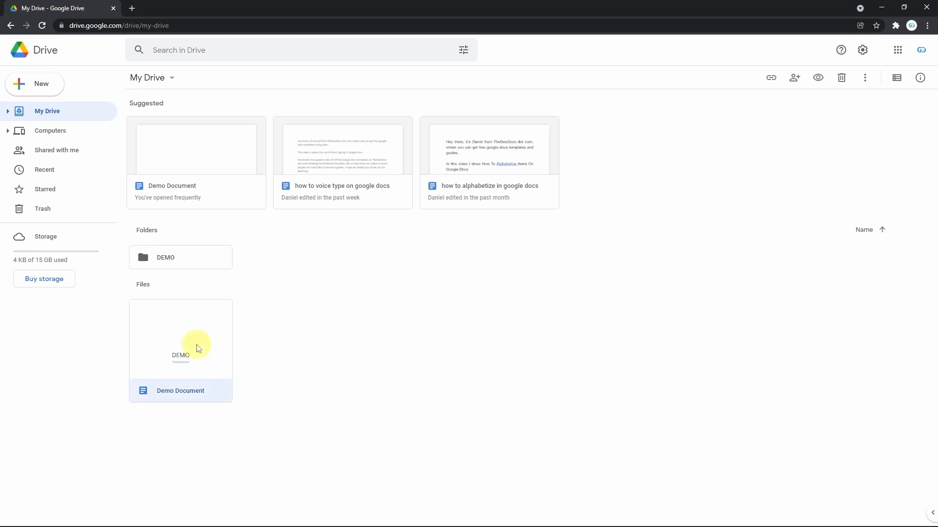
{"action": "double_click", "coordinate": [180, 339]}
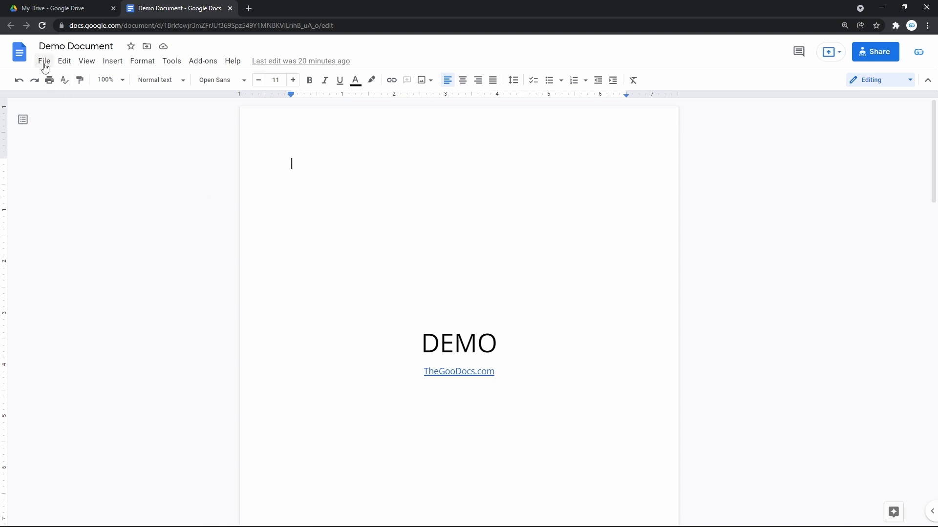
- Make a copy named Copy of Demo Document in My Drive via Docs File > Make a copy
{"action": "left_click", "coordinate": [43, 61]}
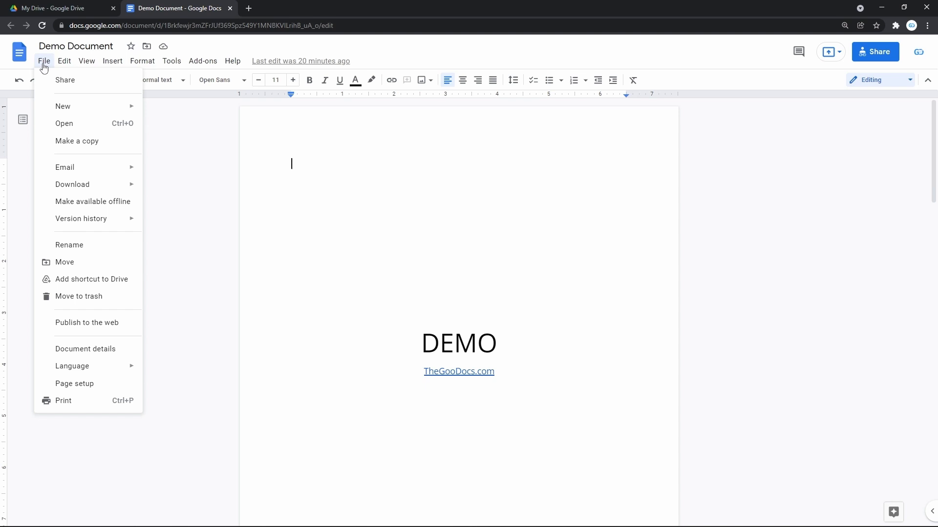
{"action": "mouse_move", "coordinate": [74, 144]}
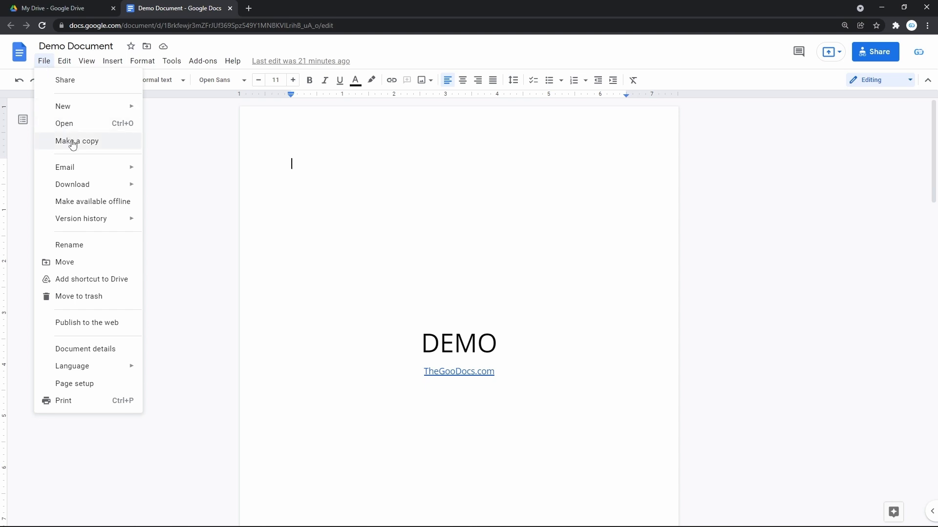
{"action": "left_click", "coordinate": [76, 140]}
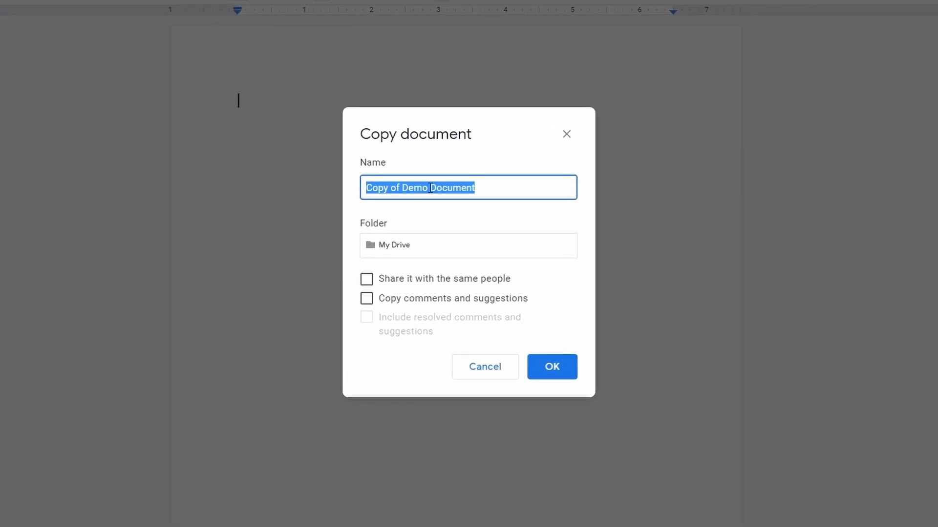
{"action": "left_click", "coordinate": [430, 187]}
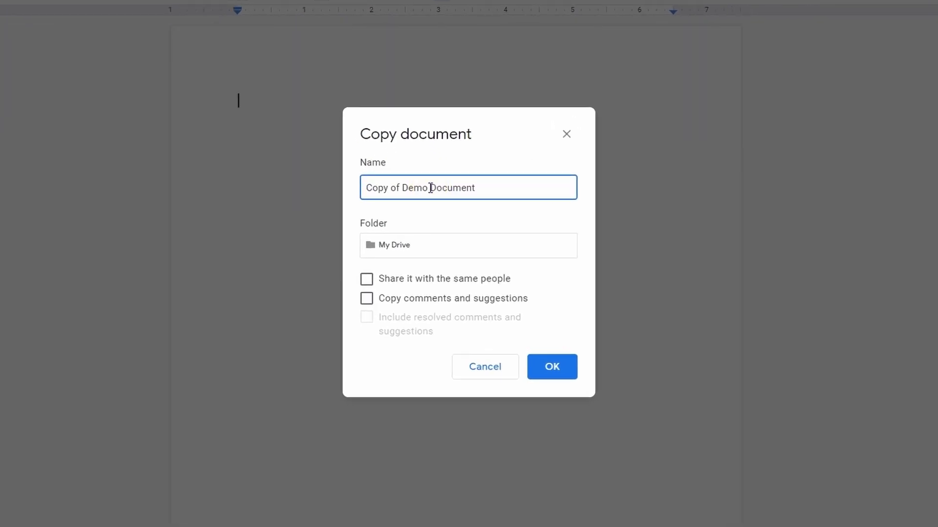
{"action": "left_click", "coordinate": [467, 245]}
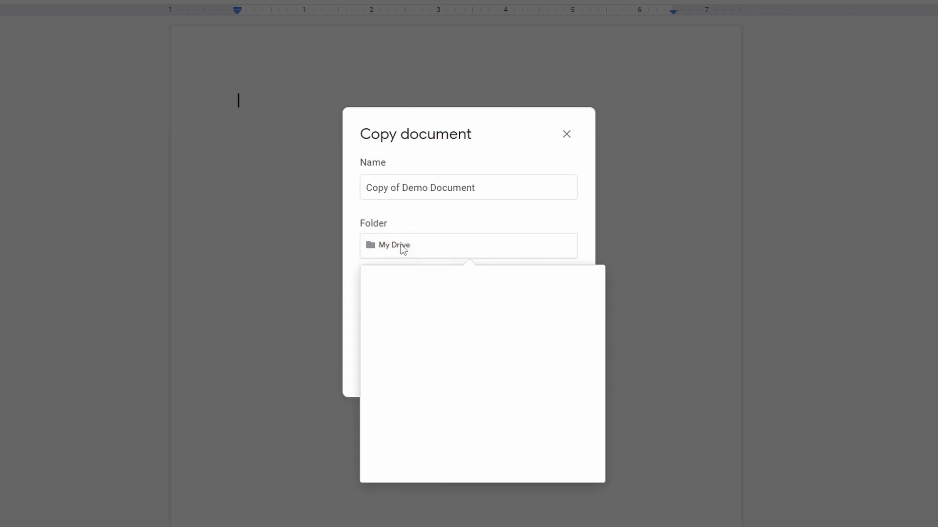
{"action": "left_click", "coordinate": [468, 245]}
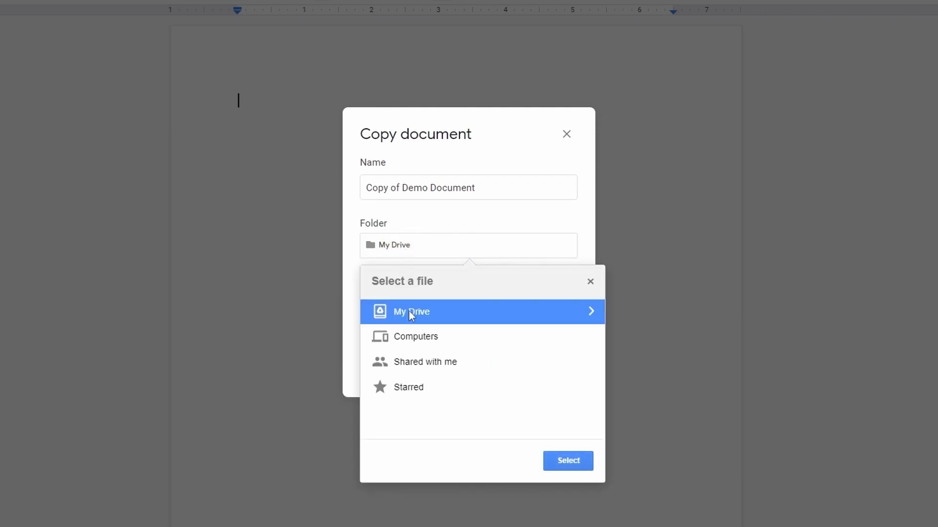
{"action": "left_click", "coordinate": [411, 312]}
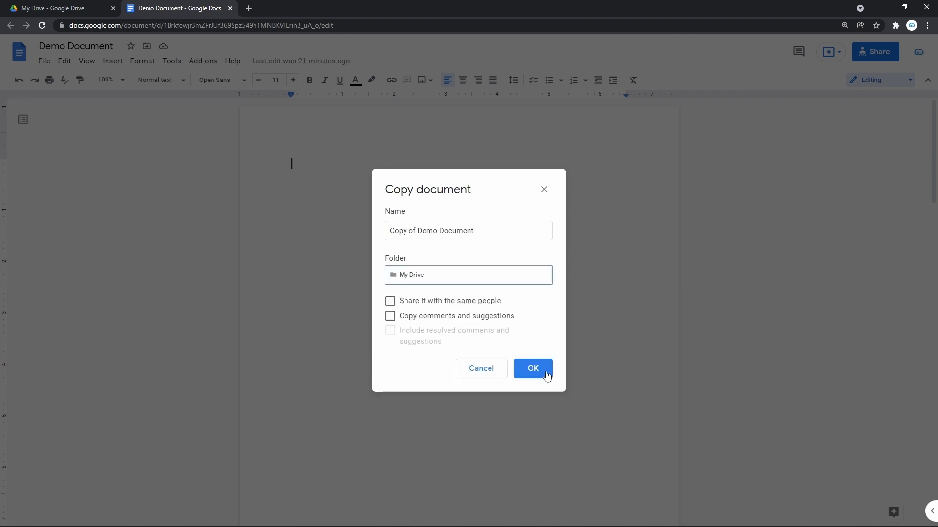
{"action": "left_click", "coordinate": [532, 368]}
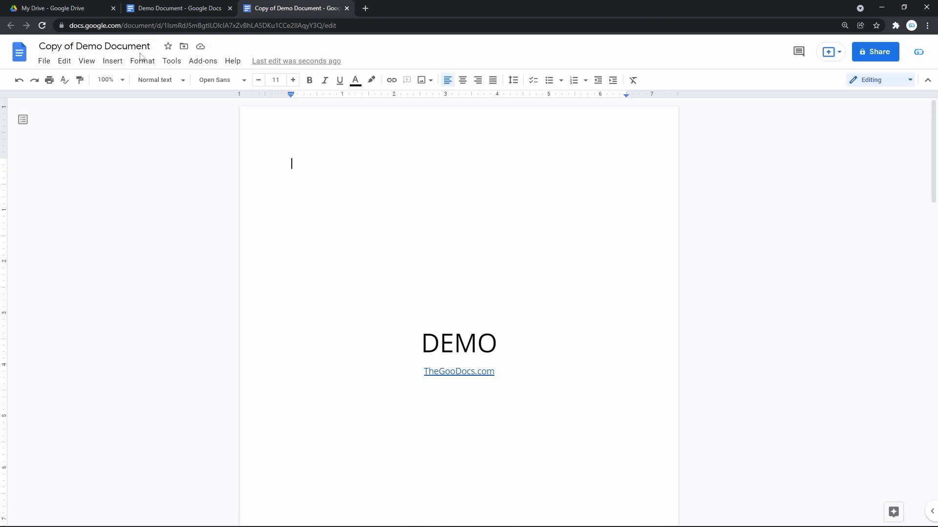
{"action": "mouse_move", "coordinate": [293, 8]}
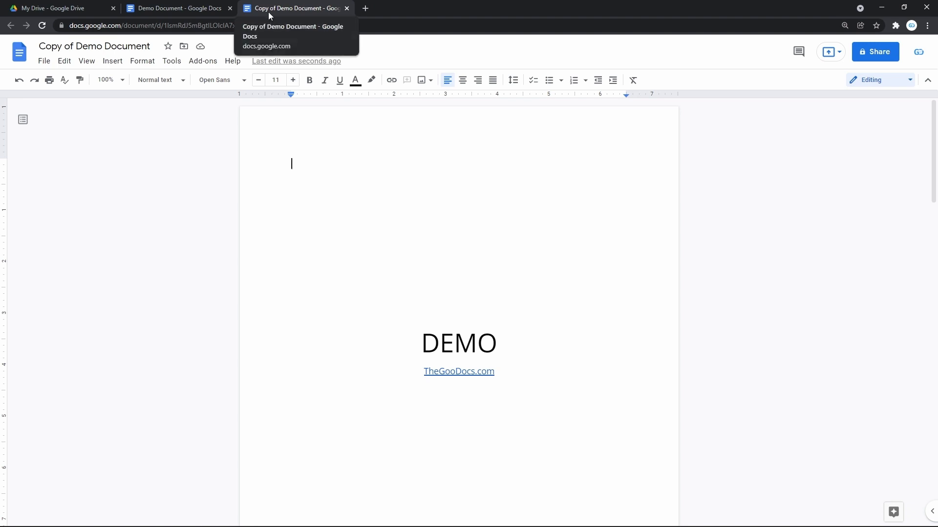
- Compare the original and copied document tabs, return to My Drive, then go to Shared with me
{"action": "left_click", "coordinate": [177, 8]}
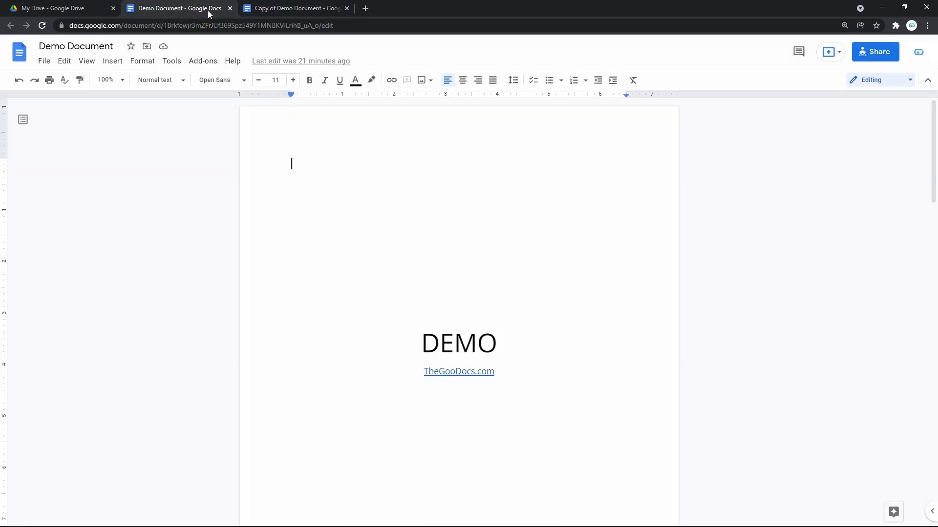
{"action": "left_click", "coordinate": [293, 7]}
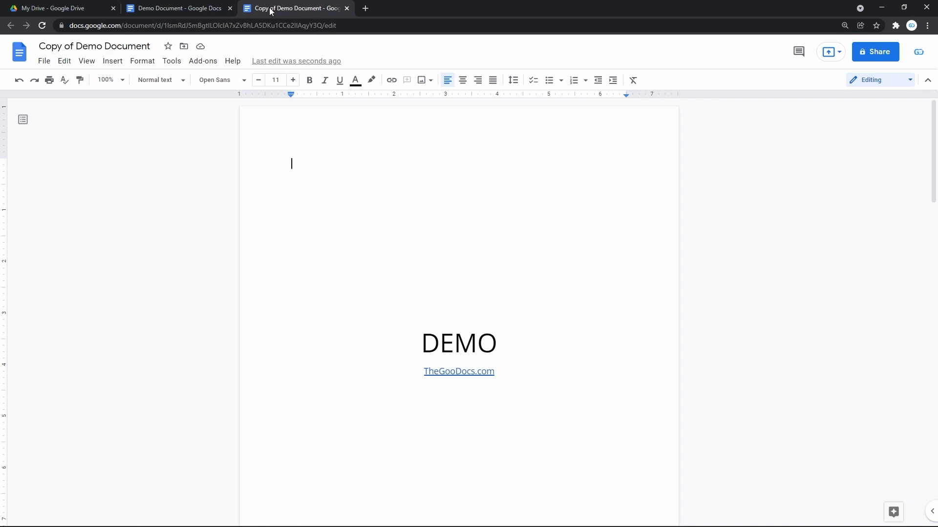
{"action": "left_click", "coordinate": [56, 8]}
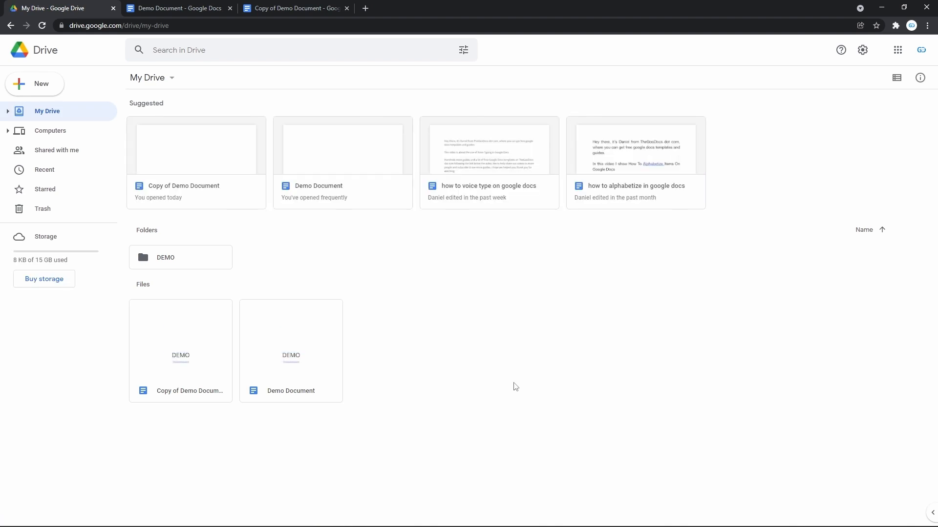
{"action": "left_click", "coordinate": [179, 390]}
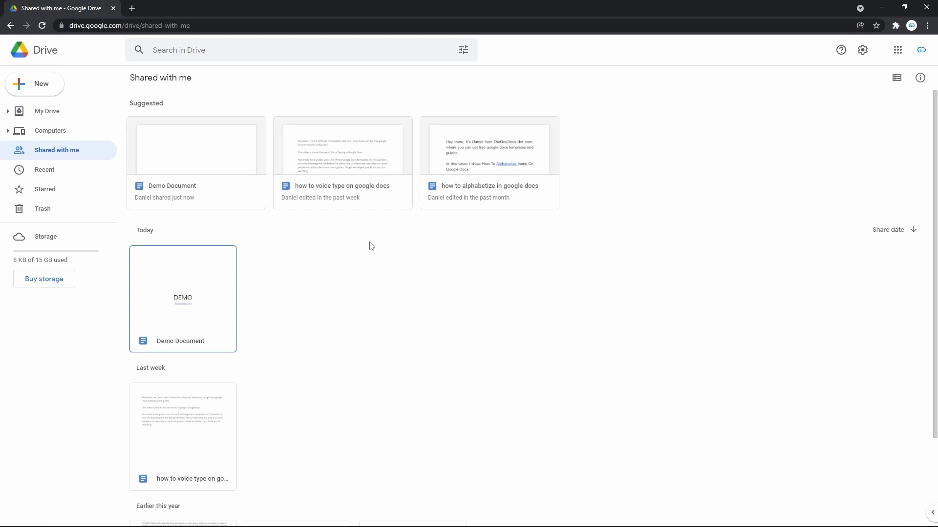
- Select the Demo Document shared today in Shared with me
{"action": "left_click", "coordinate": [183, 287]}
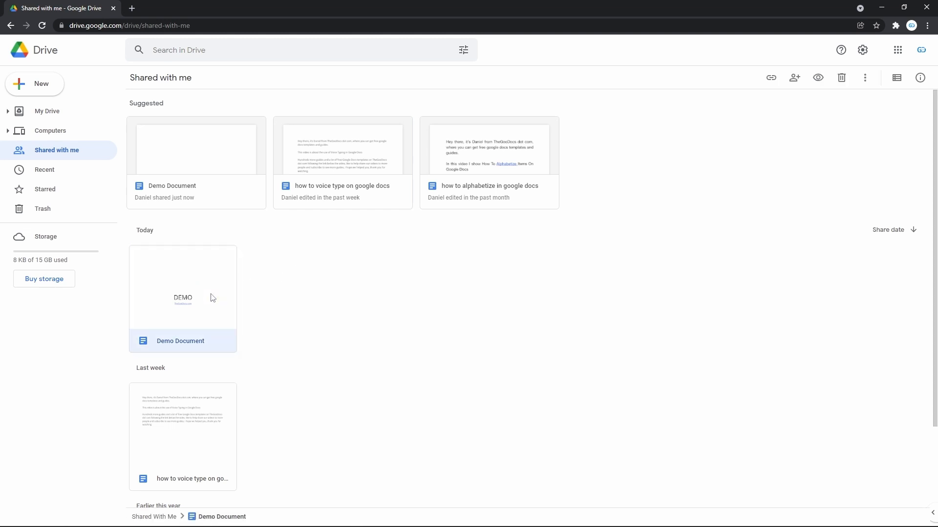
{"action": "mouse_move", "coordinate": [353, 301]}
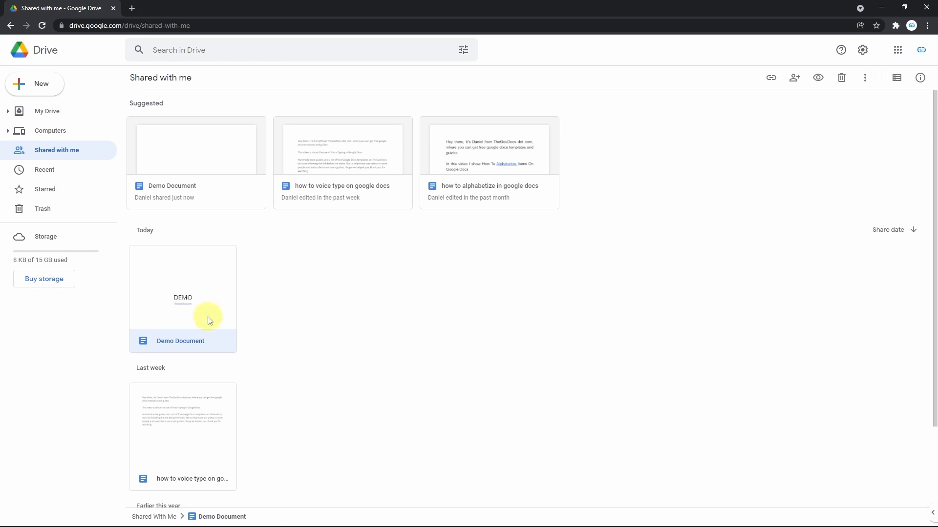
- Open the shared Demo Document, confirm its DEMO title and body are view-only, and go to File
{"action": "double_click", "coordinate": [183, 284]}
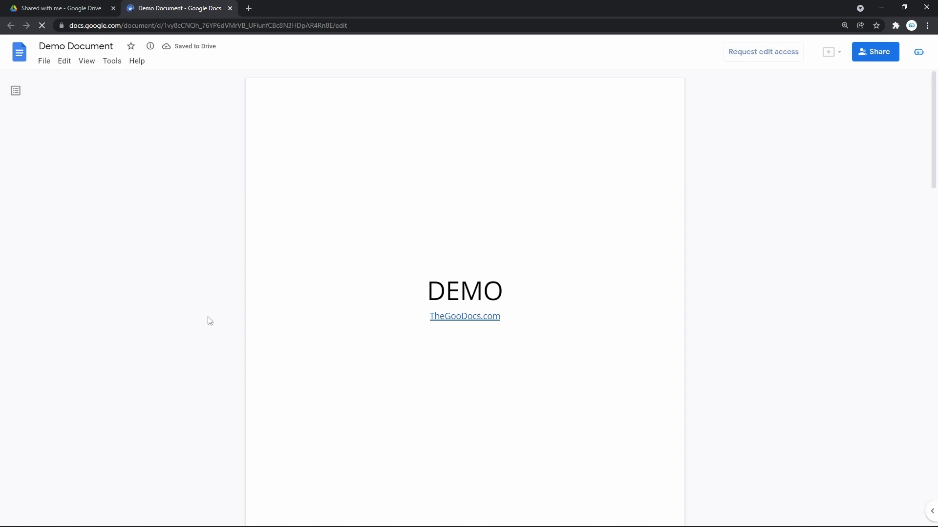
{"action": "double_click", "coordinate": [464, 291]}
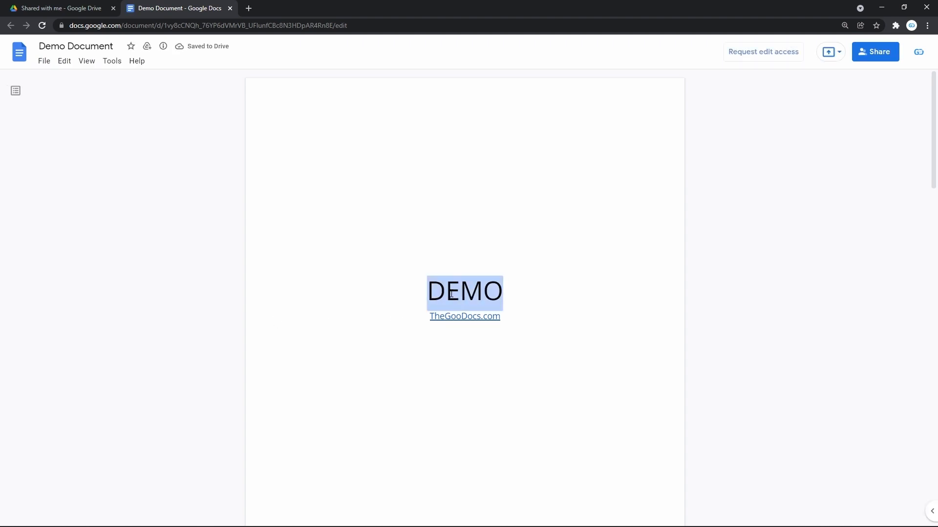
{"action": "scroll", "scroll_direction": "down", "scroll_amount": 3}
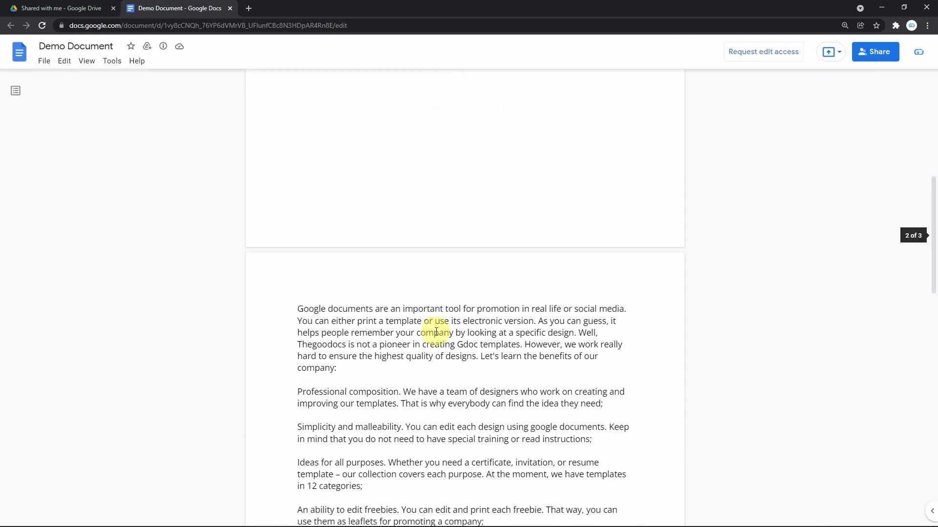
{"action": "double_click", "coordinate": [434, 332]}
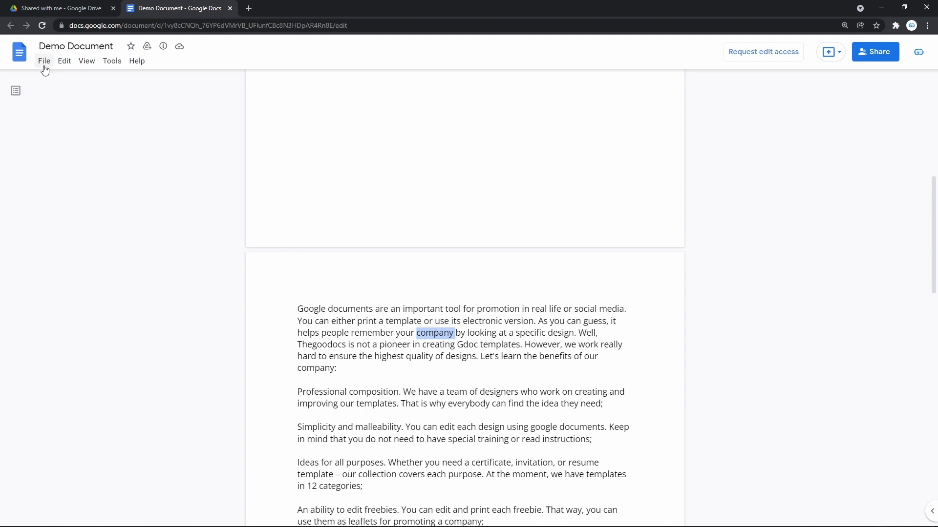
{"action": "left_click", "coordinate": [43, 61]}
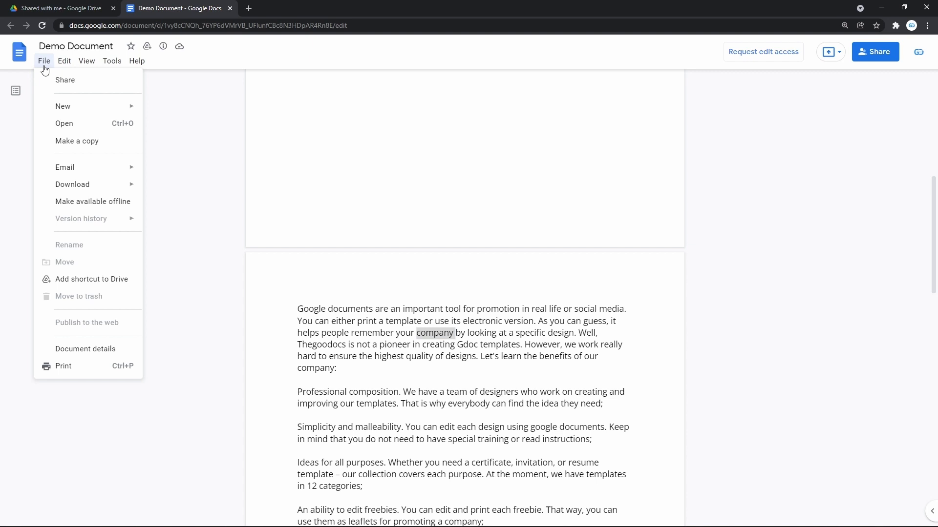
{"action": "mouse_move", "coordinate": [77, 140]}
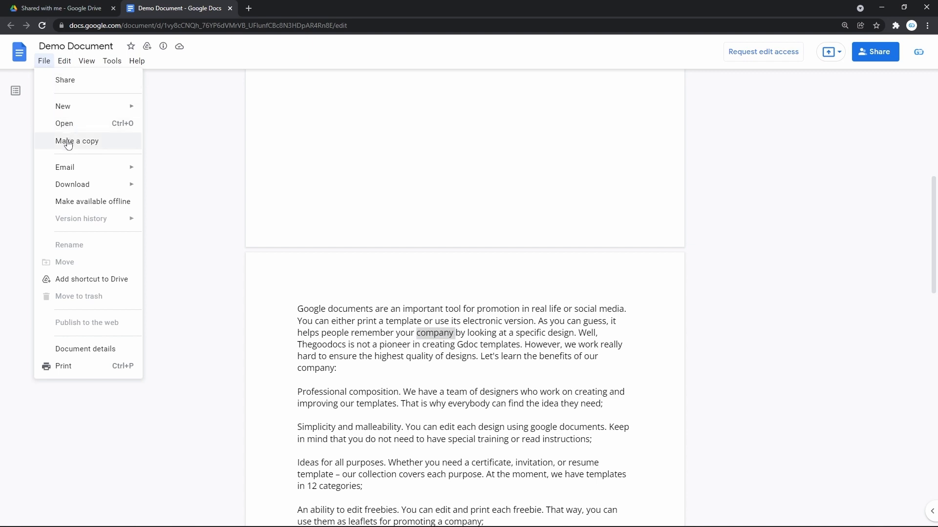
- Save an editable Copy of Demo Document from the shared doc into My Drive
{"action": "left_click", "coordinate": [76, 141]}
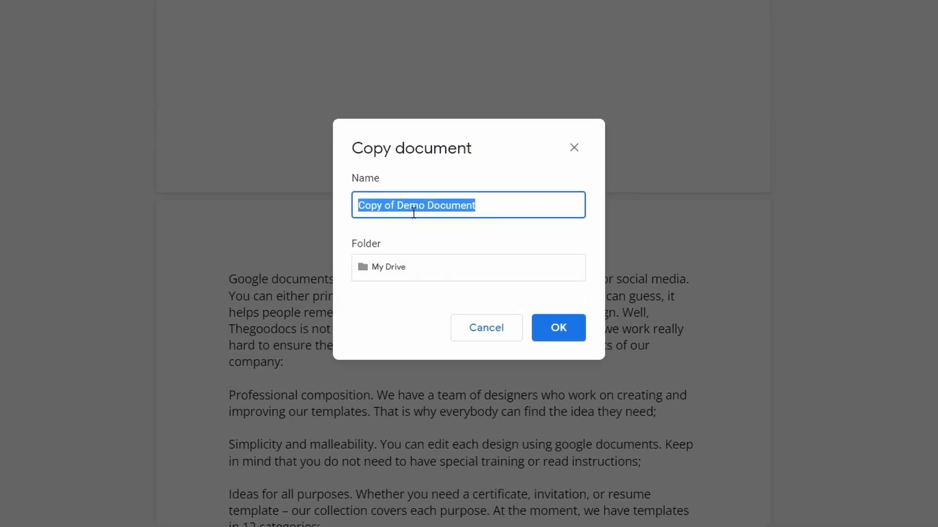
{"action": "left_click", "coordinate": [416, 205]}
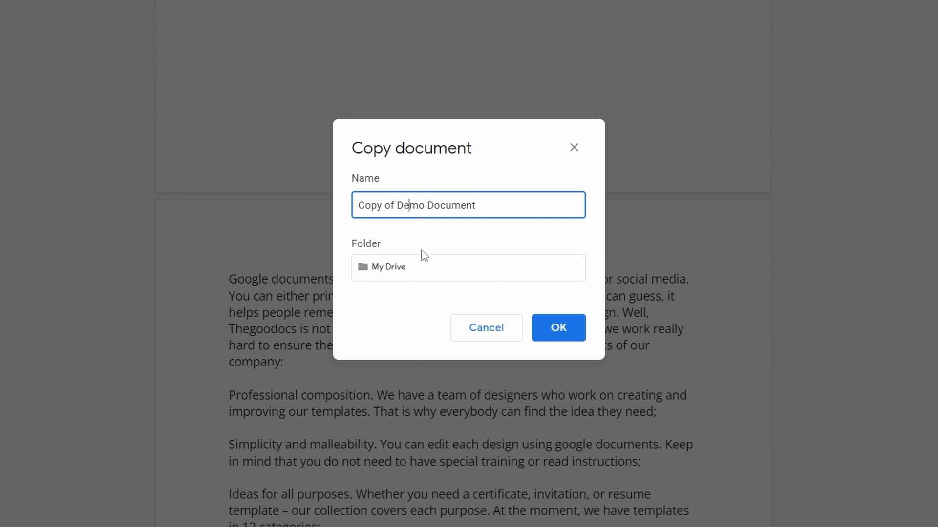
{"action": "left_click", "coordinate": [468, 267]}
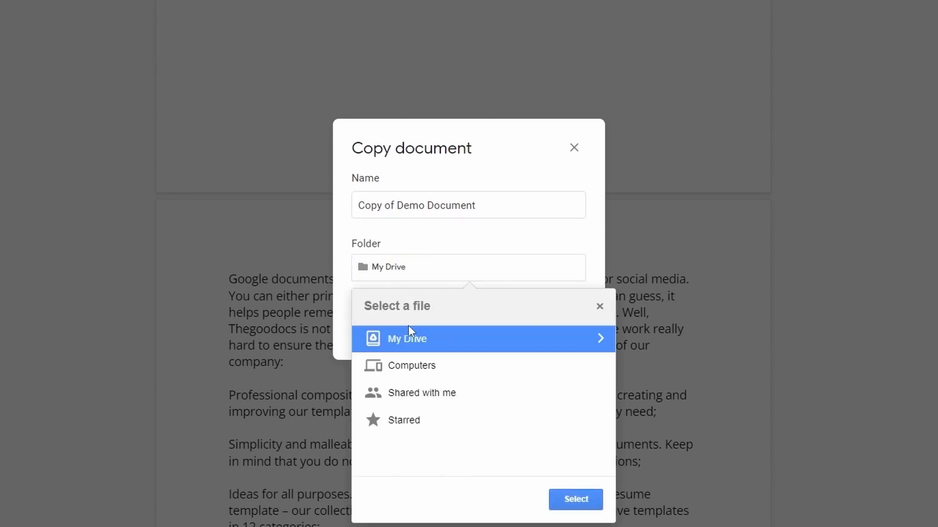
{"action": "left_click", "coordinate": [406, 339]}
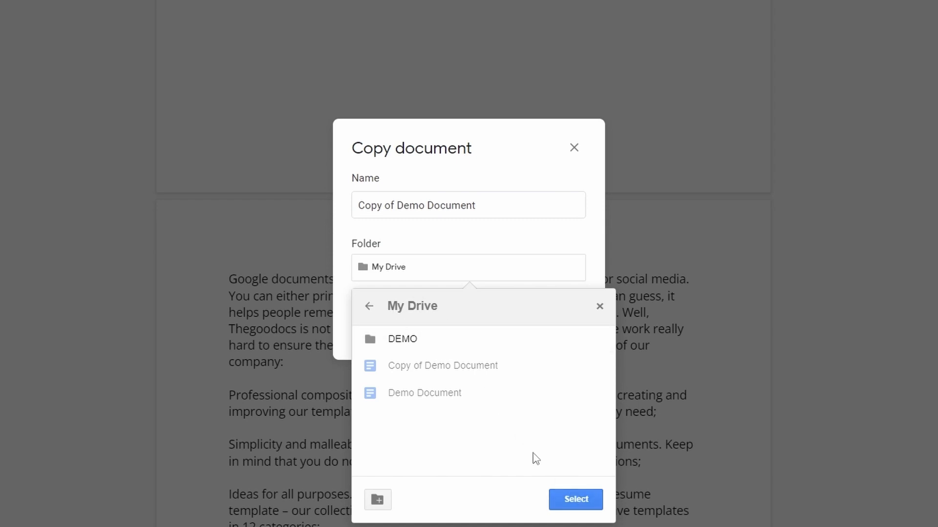
{"action": "left_click", "coordinate": [574, 499]}
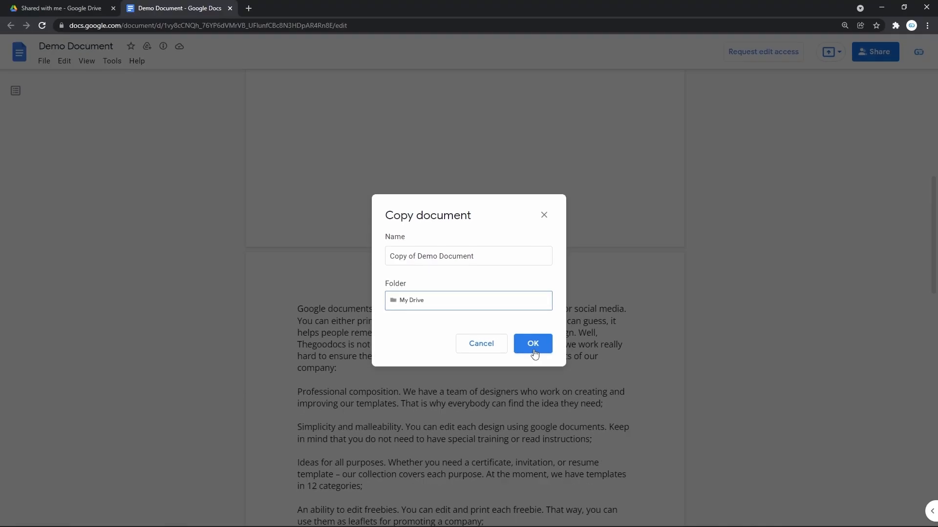
{"action": "left_click", "coordinate": [531, 344]}
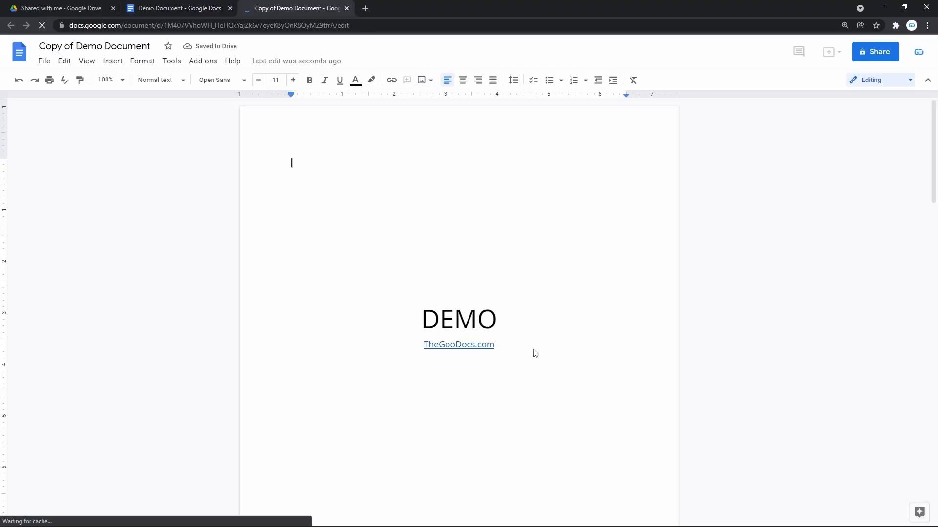